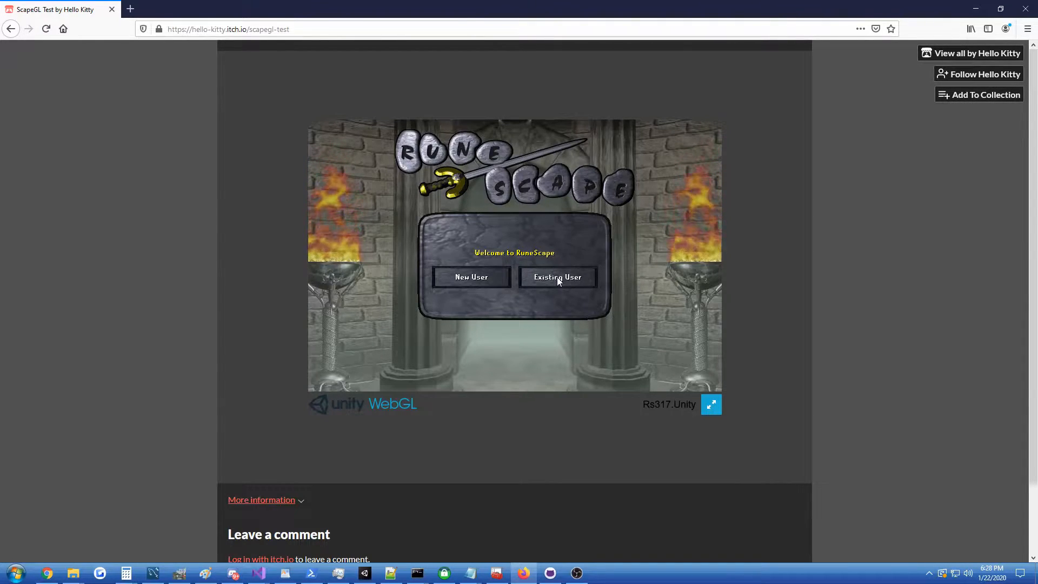
# Step: Choose 'Existing User' on the welcome screen to reach the username and password prompt
pyautogui.click(558, 277)
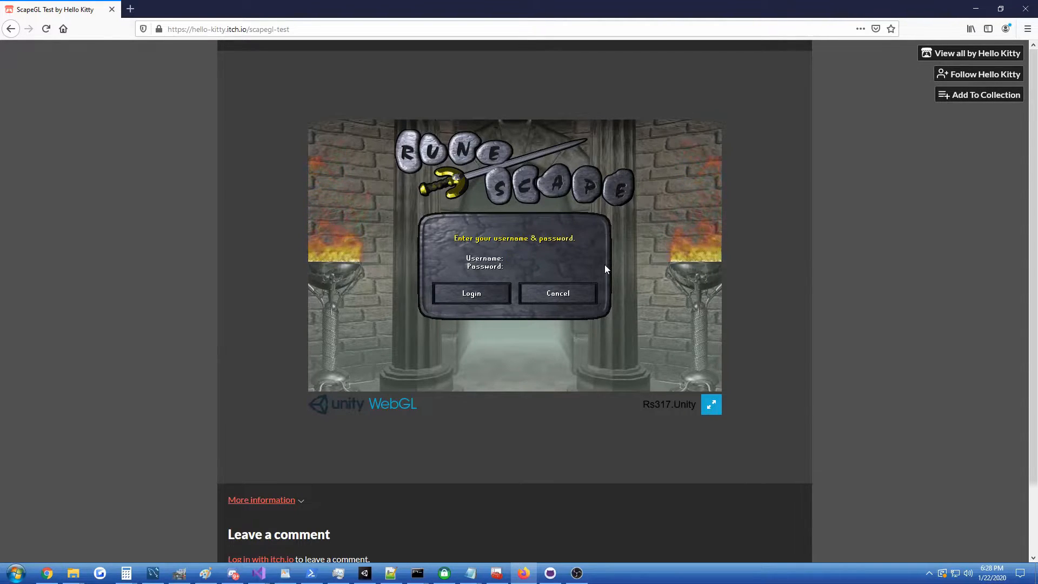
# Step: Enter username 'admin' with its password and submit to log into the game world
pyautogui.write('admin')
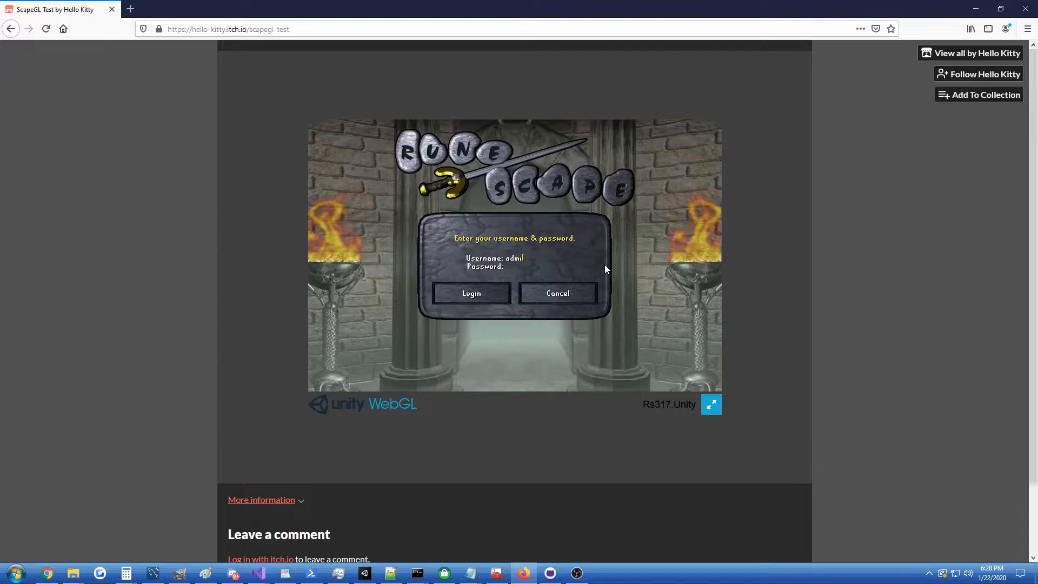
pyautogui.write('****')
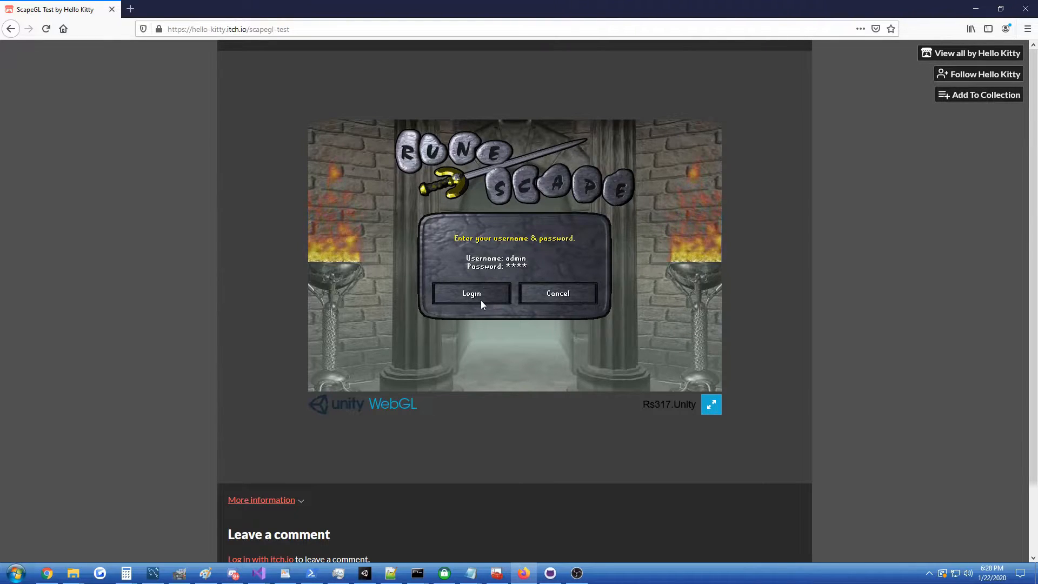
pyautogui.click(471, 293)
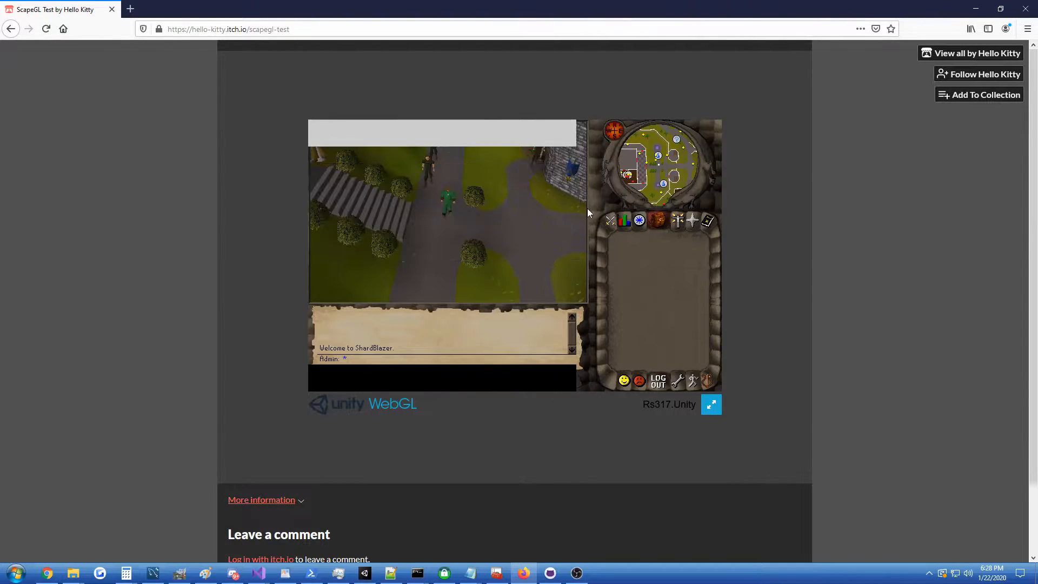